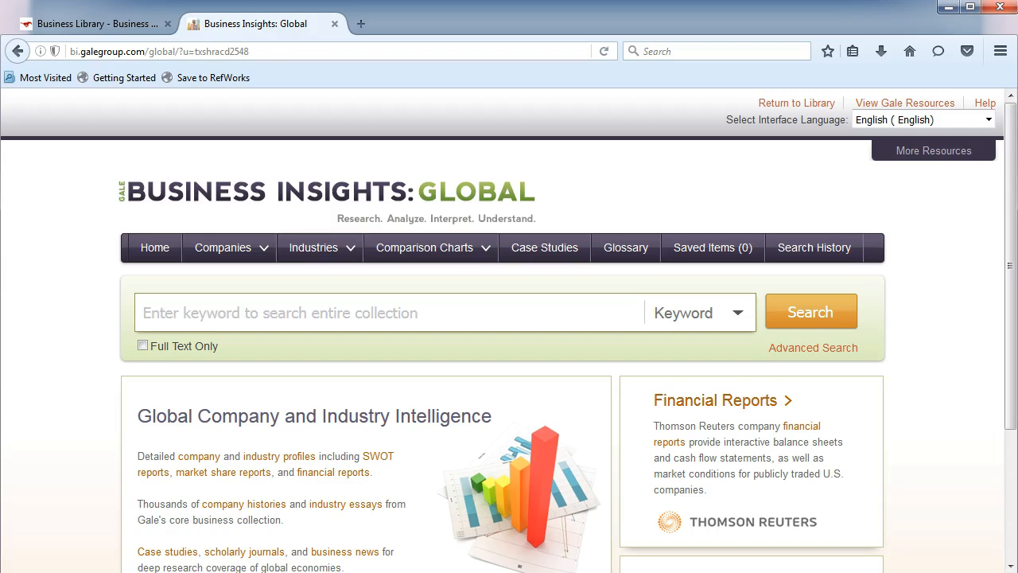
mouse_move(301, 551)
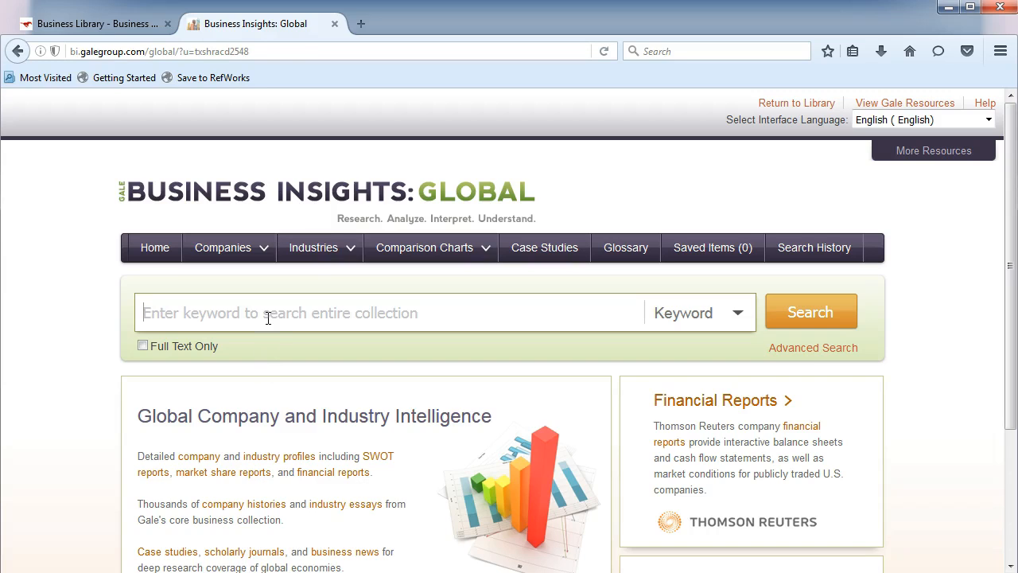
Step: Run a keyword search for "soft drink" limited to industries
type("soft dri")
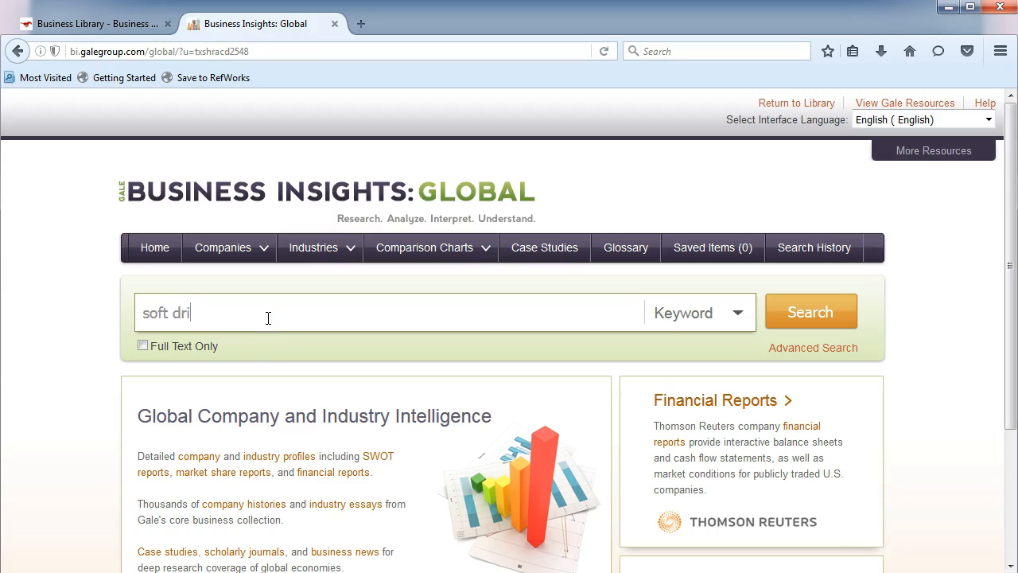
type("nk")
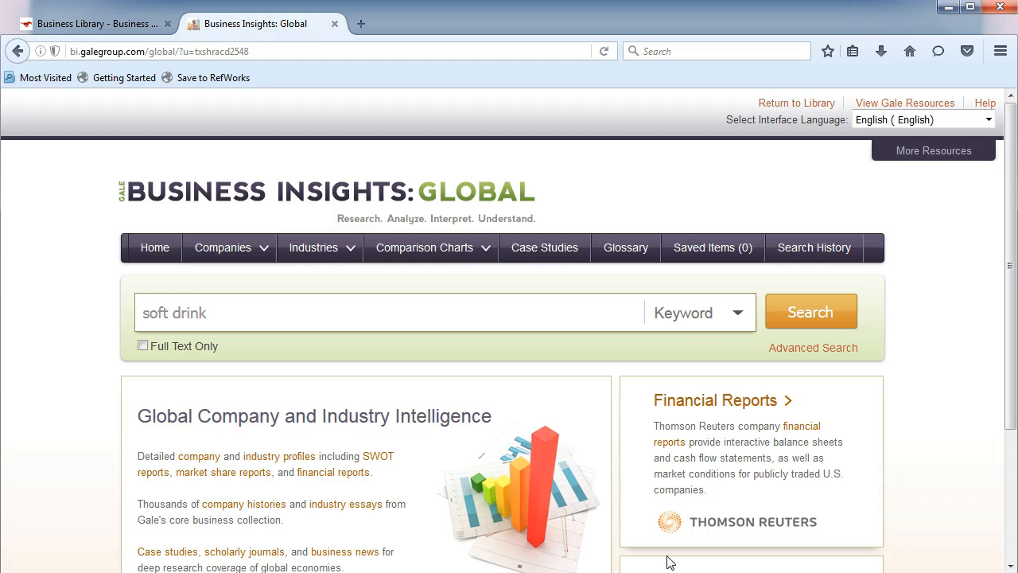
left_click(736, 312)
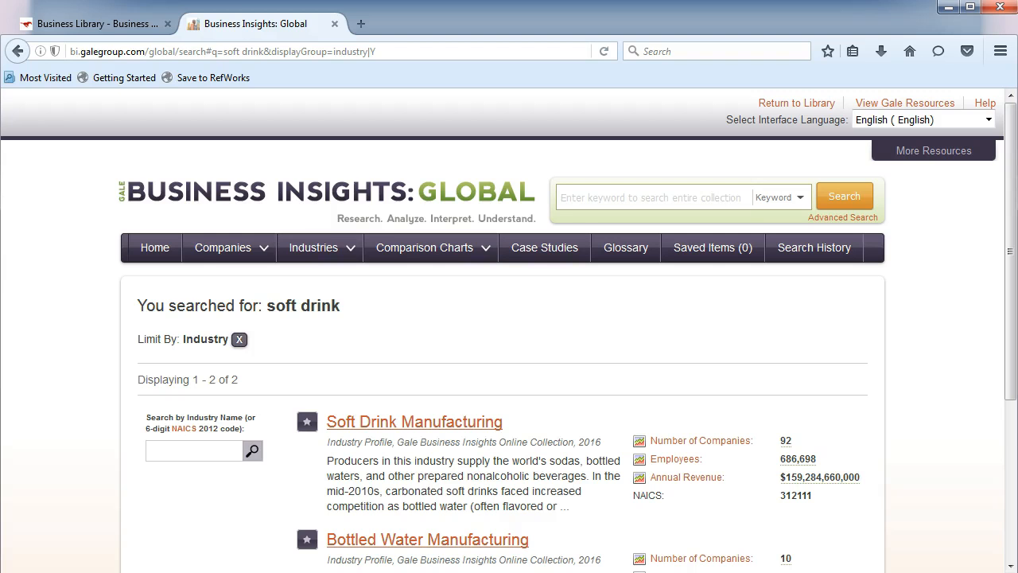
Step: Open the Soft Drink Manufacturing profile and scroll down to its Industry Essays
left_click(414, 421)
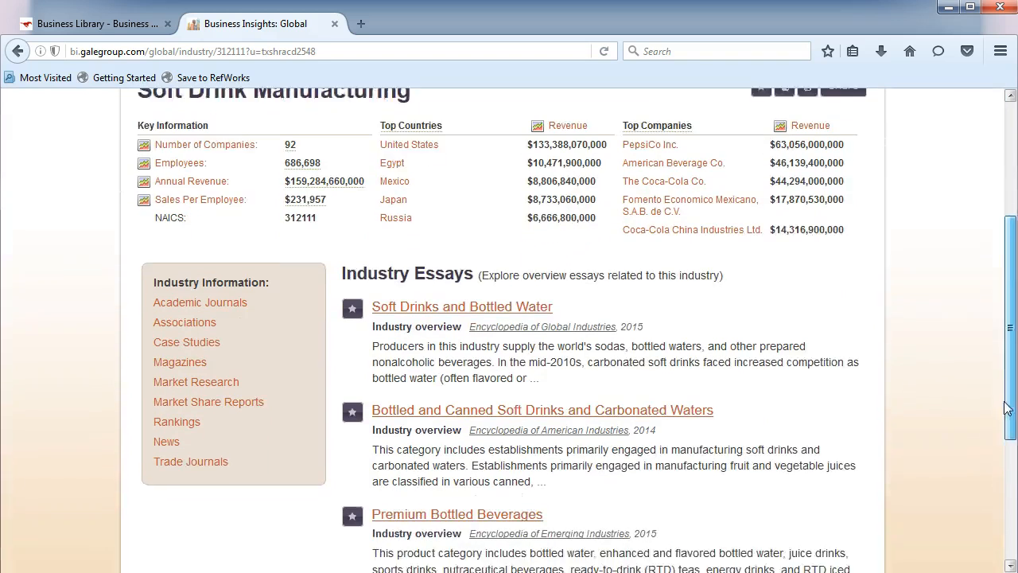
scroll("down", 3)
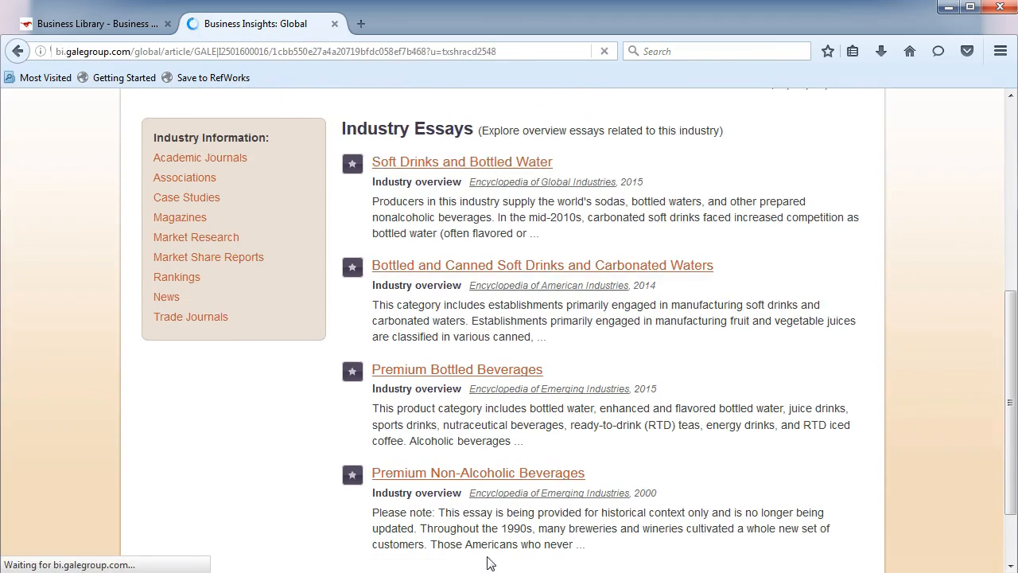
Step: Open the "Soft Drinks and Bottled Water" essay and scroll to Further Readings
left_click(462, 162)
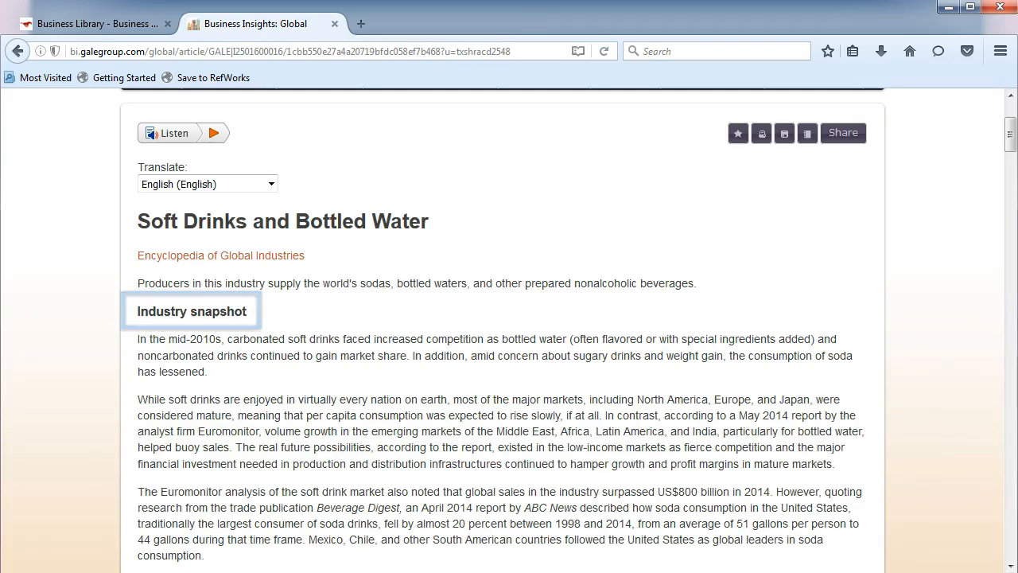
left_click(191, 311)
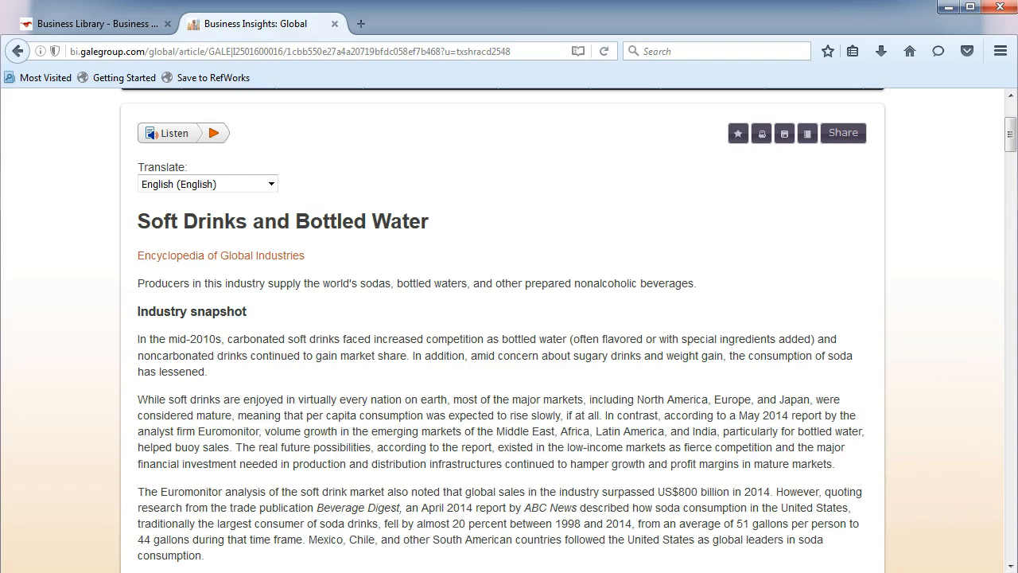
scroll("down", 3)
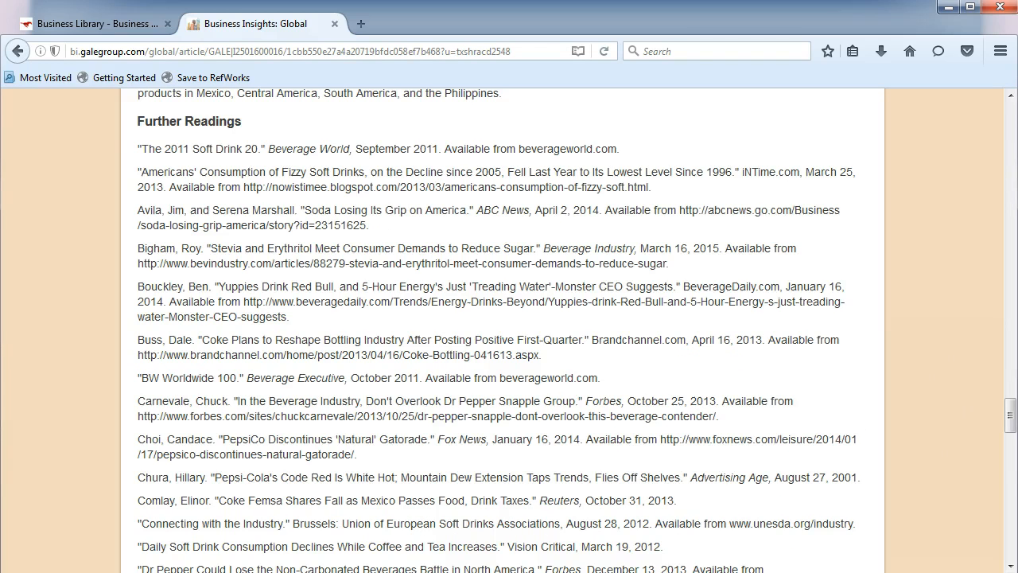